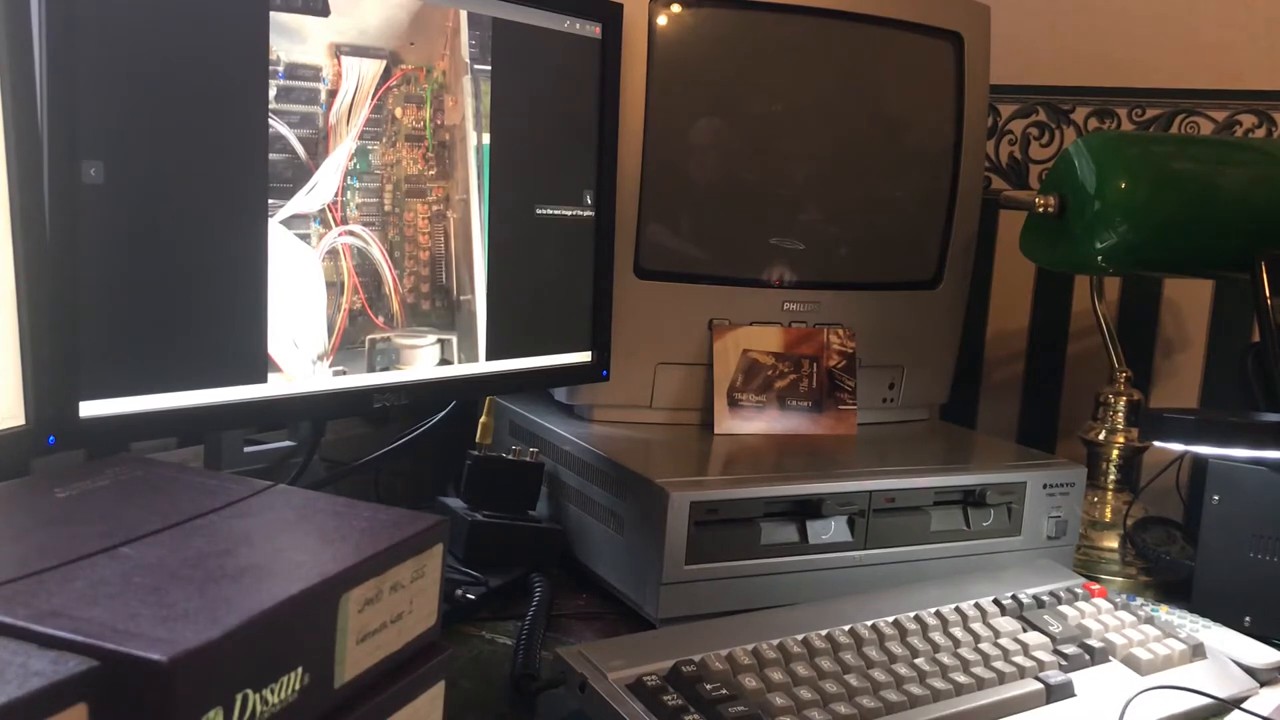
pyautogui.click(588, 200)
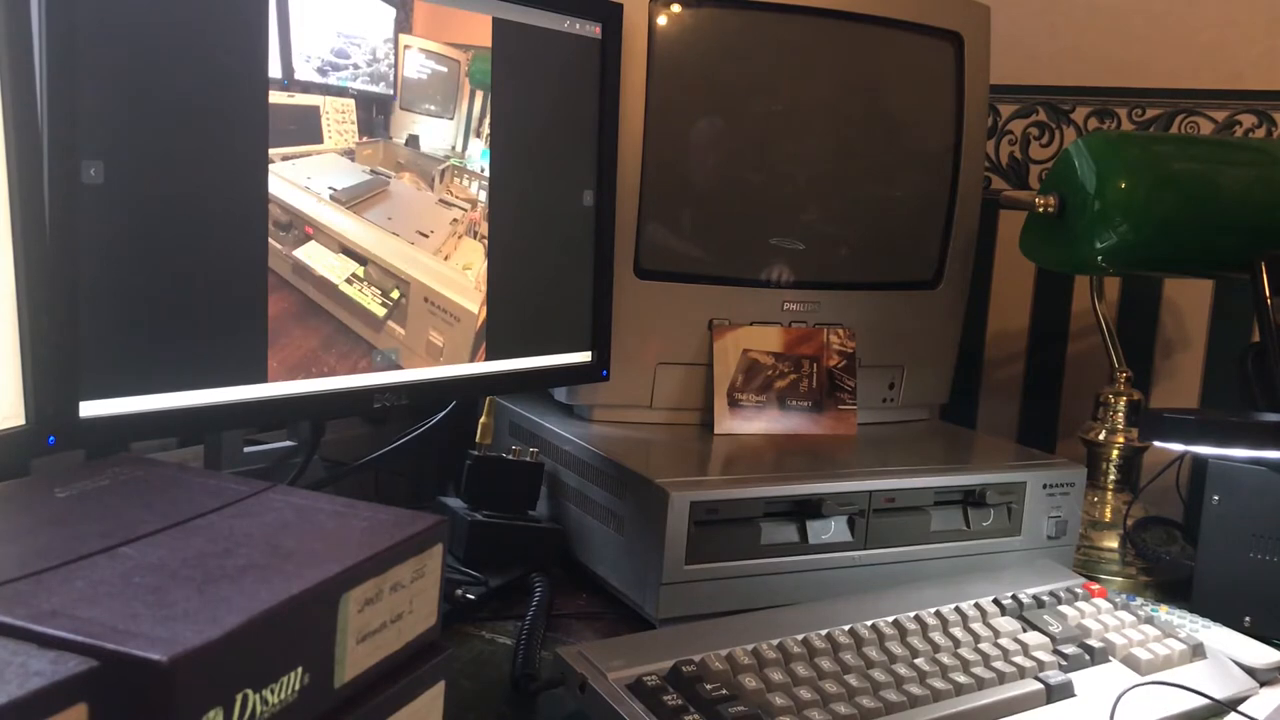